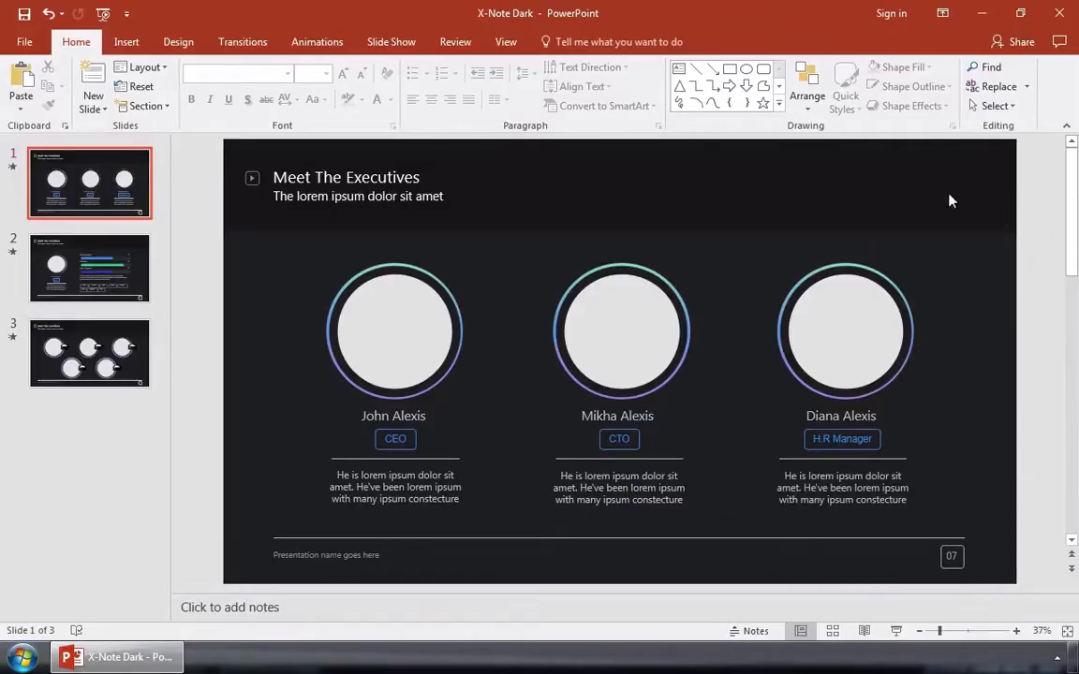
Switch the X-Note Dark deck into Slide Master view from the View tab
left_click(505, 42)
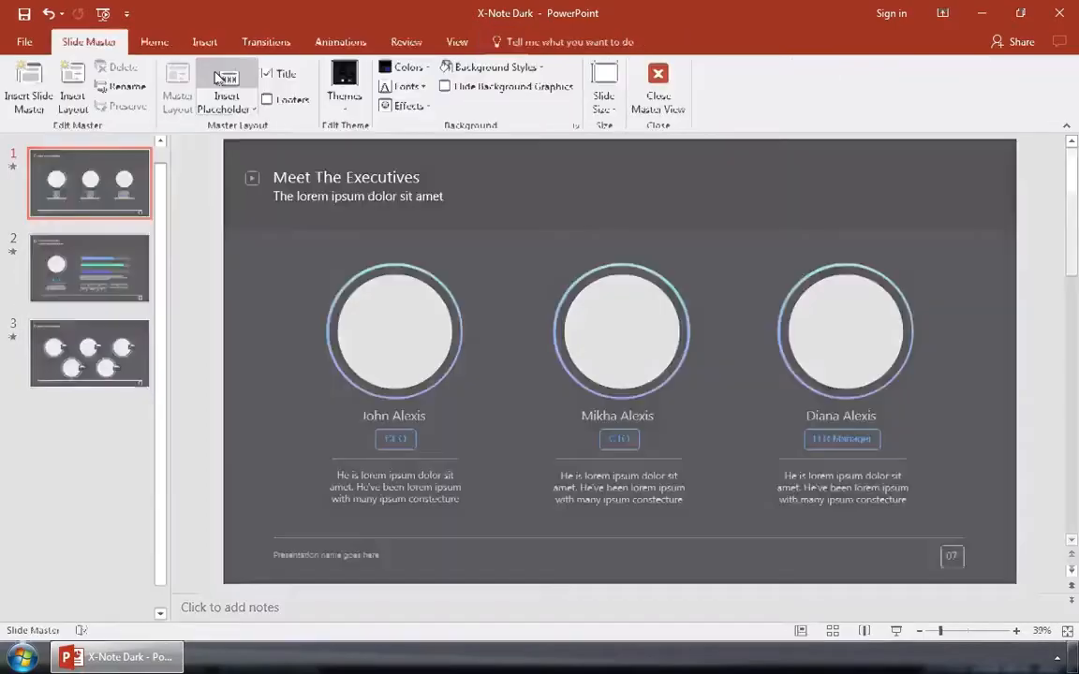
Select the master slide and drag the TECHBOX logo to its top-right corner
left_click(95, 176)
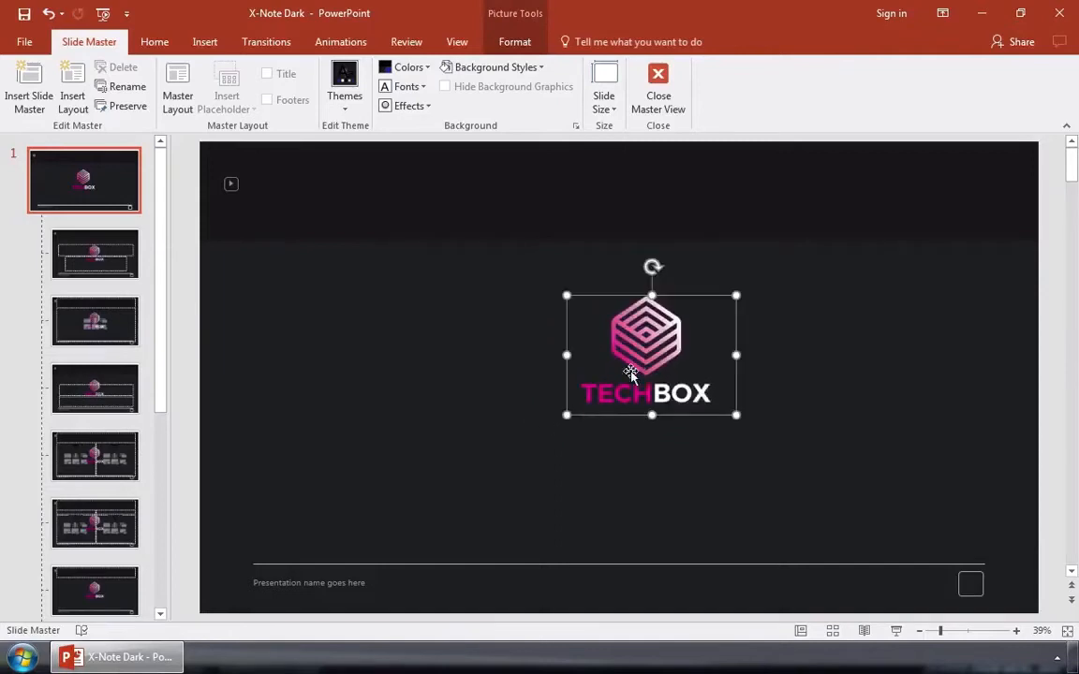
left_click_drag(651, 356, 937, 215)
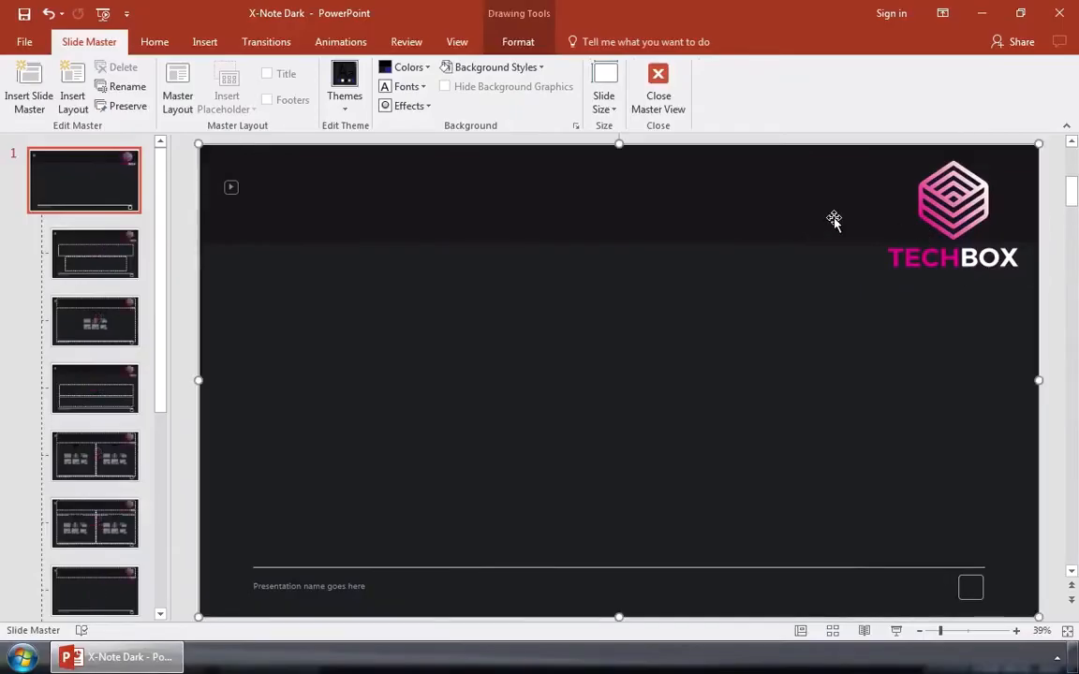
mouse_move(679, 106)
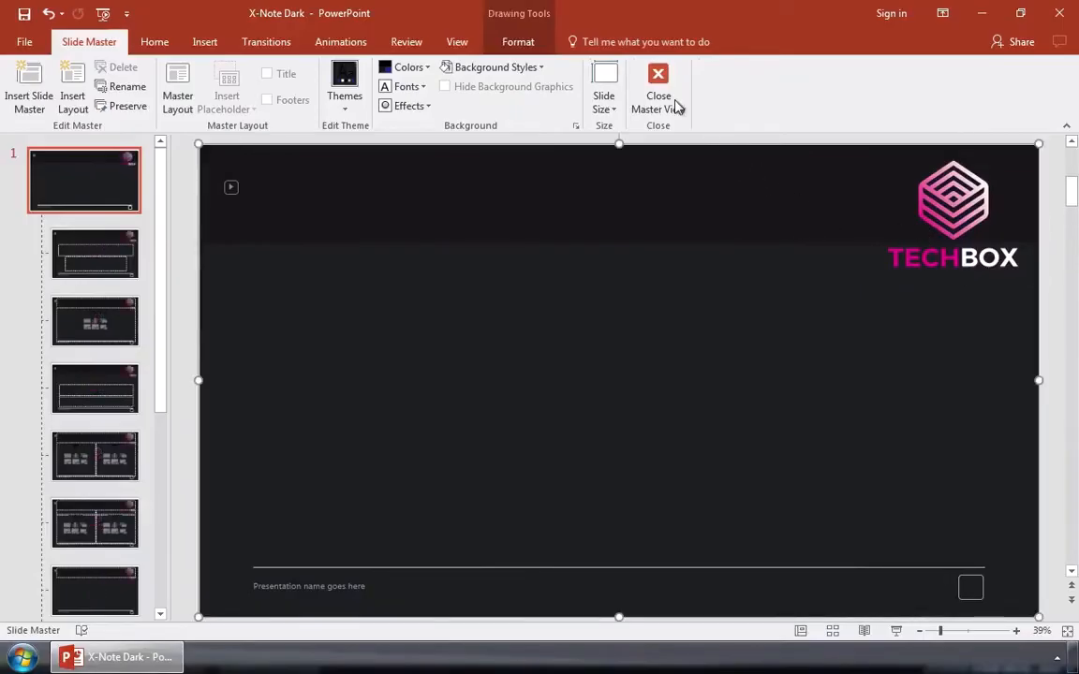
Close Master View and check slides 2 and 3 for the TECHBOX logo
left_click(657, 84)
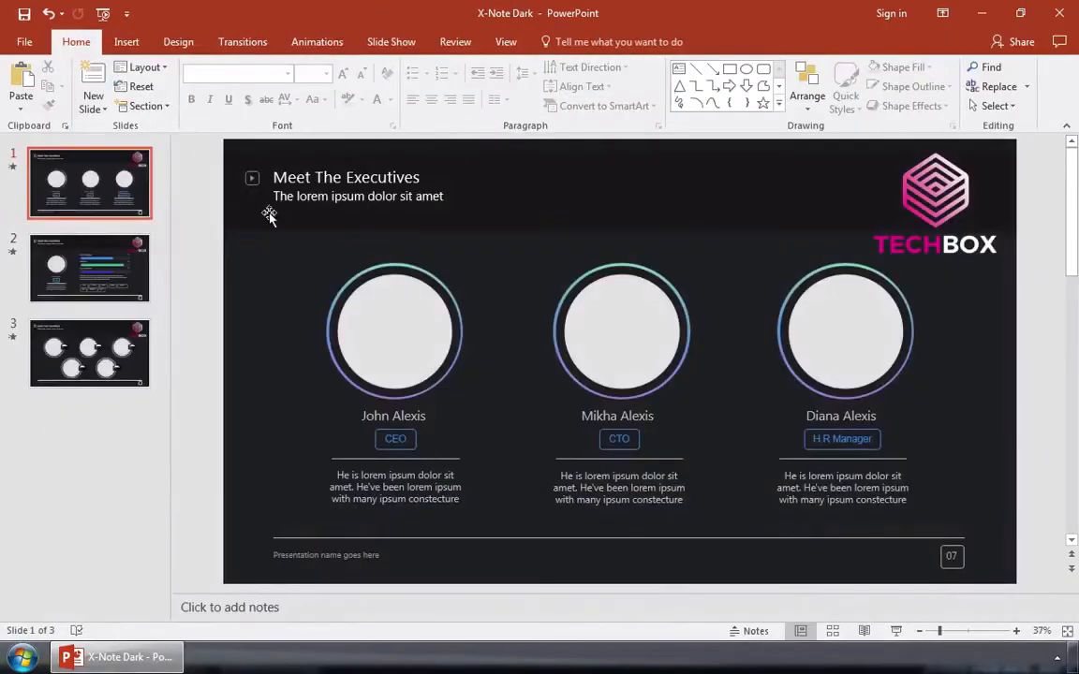
left_click(89, 269)
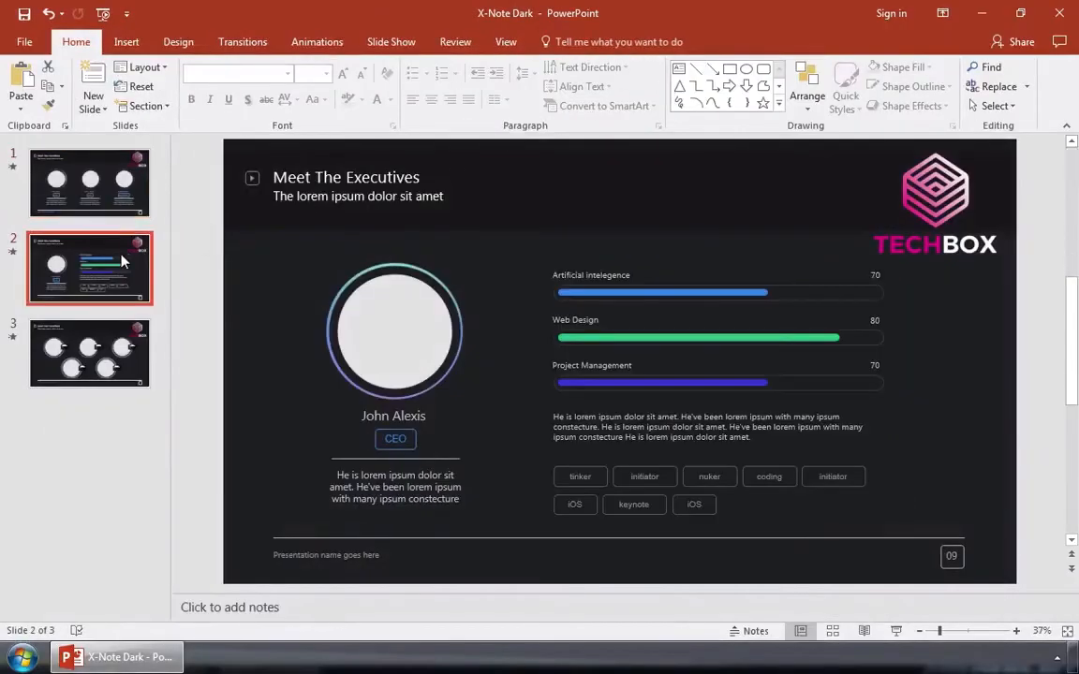
left_click(89, 355)
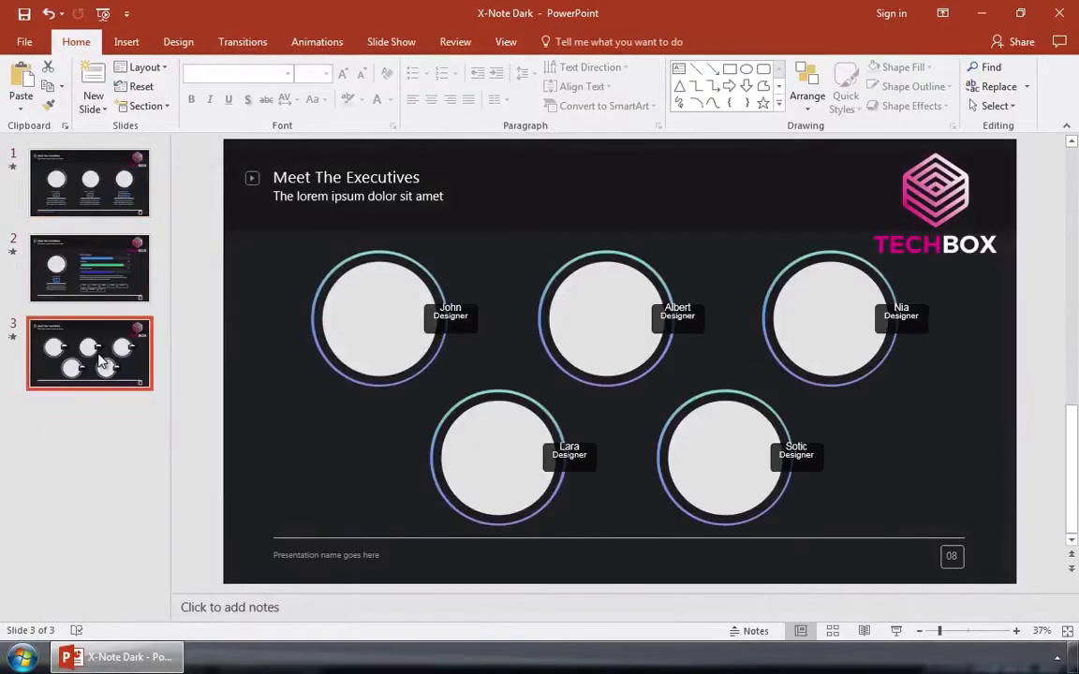